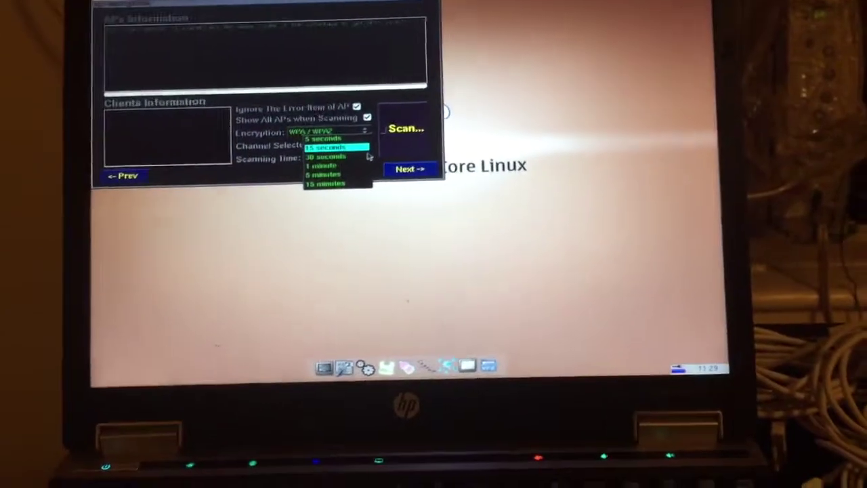
# Choose 15 seconds as the Scanning Time for nearby networks
pyautogui.click(327, 145)
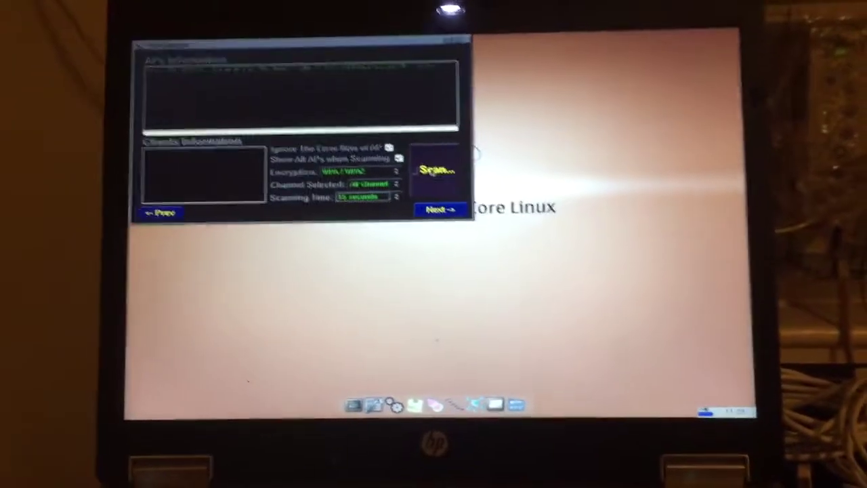
pyautogui.click(437, 168)
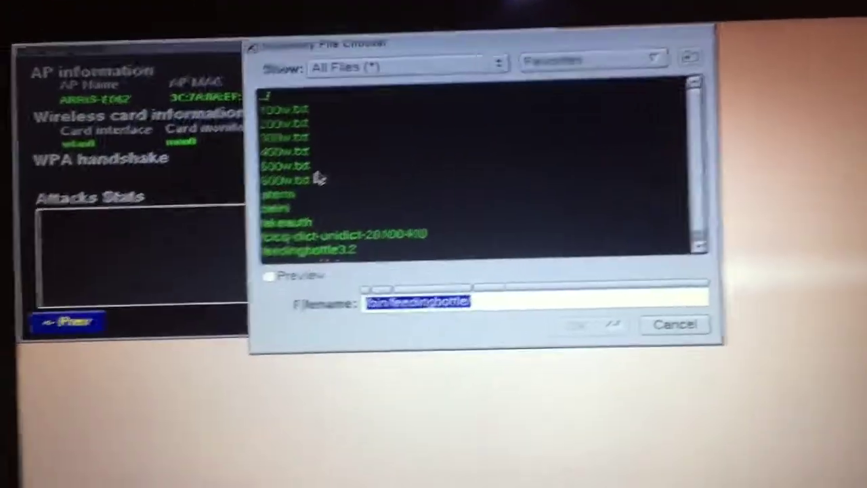
# Select 600w.txt as the dictionary and confirm to begin the WPA handshake attack on ARRIS-ED62
pyautogui.click(296, 149)
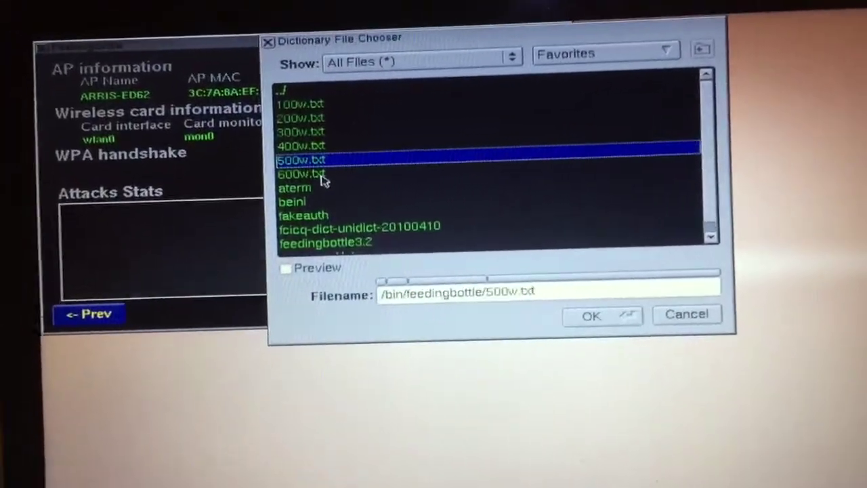
pyautogui.click(299, 173)
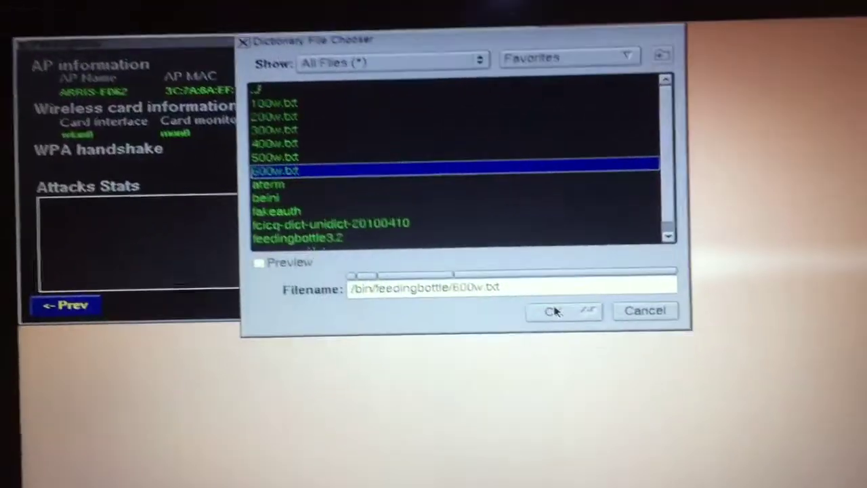
pyautogui.click(562, 310)
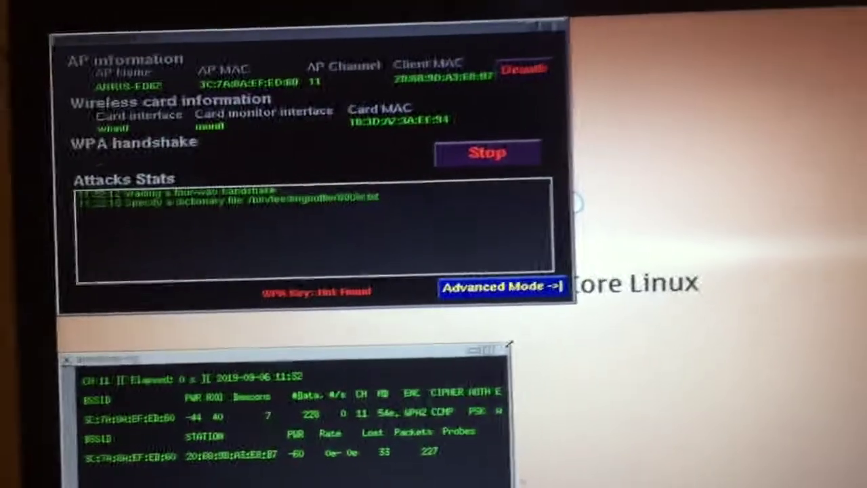